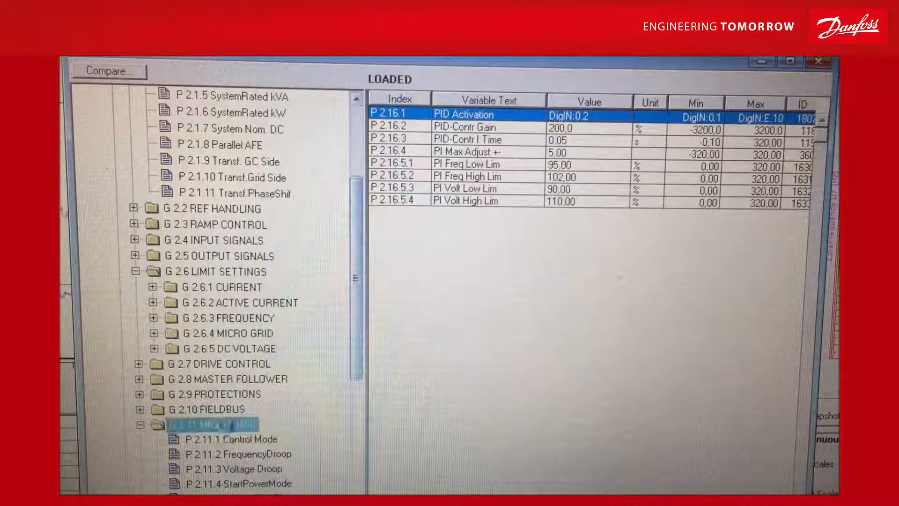
Step: Show the G 2.11 MICRO GRID parameters and set StartPowerMode to 3 / Isochron
left_click(205, 423)
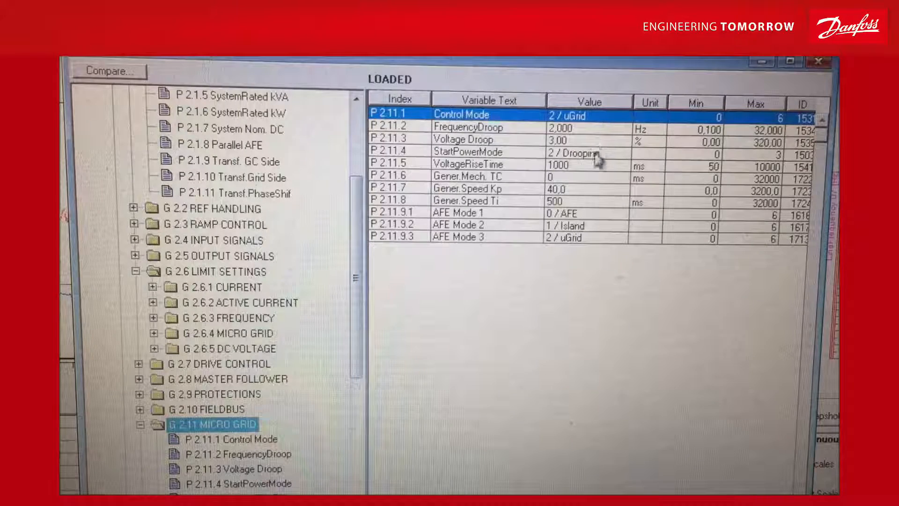
left_click(578, 152)
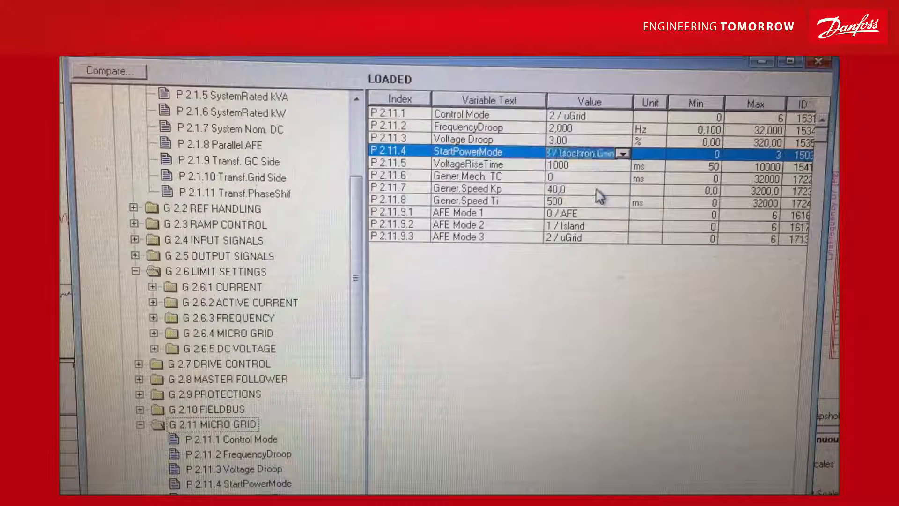